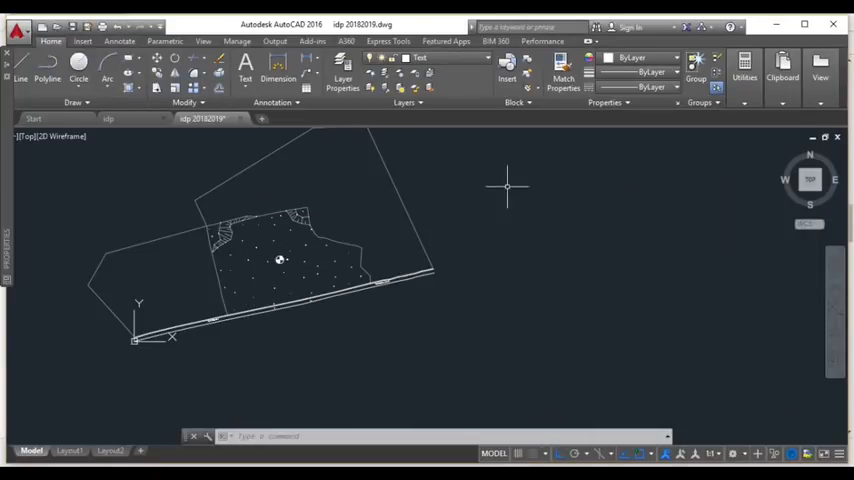
mouse_move(248, 132)
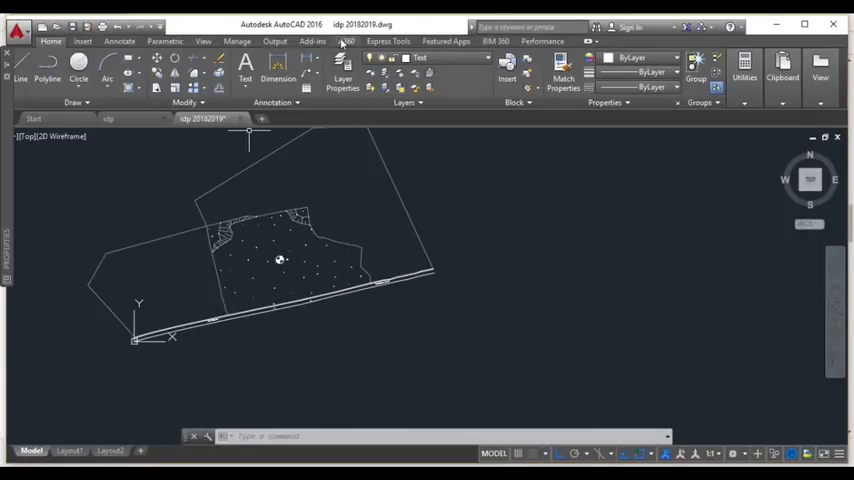
- Load the LLP.LSP leader-labelling routine through Manage > Load Application
left_click(237, 41)
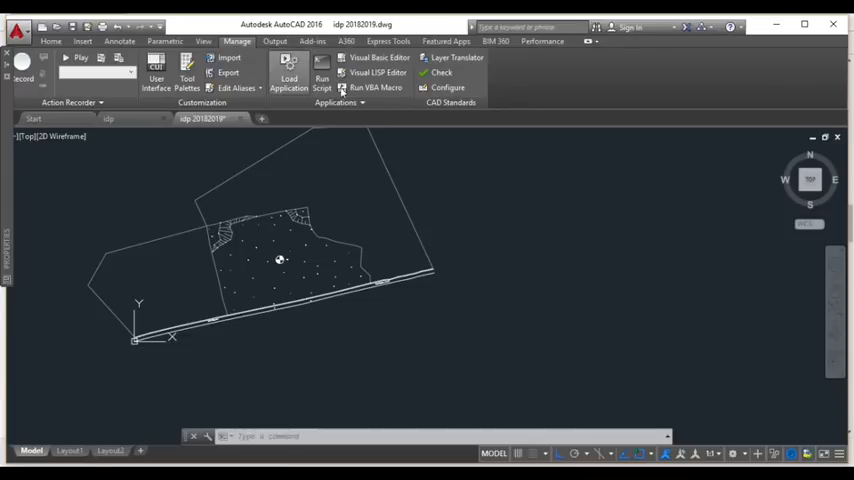
left_click(289, 78)
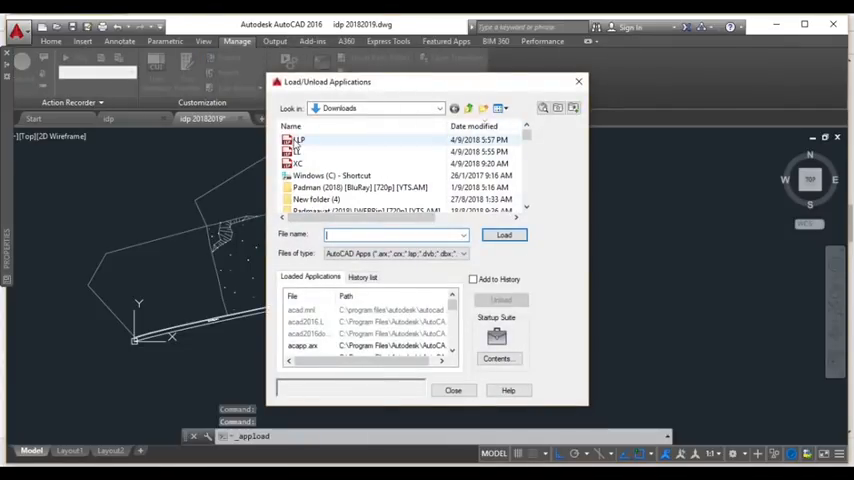
left_click(503, 234)
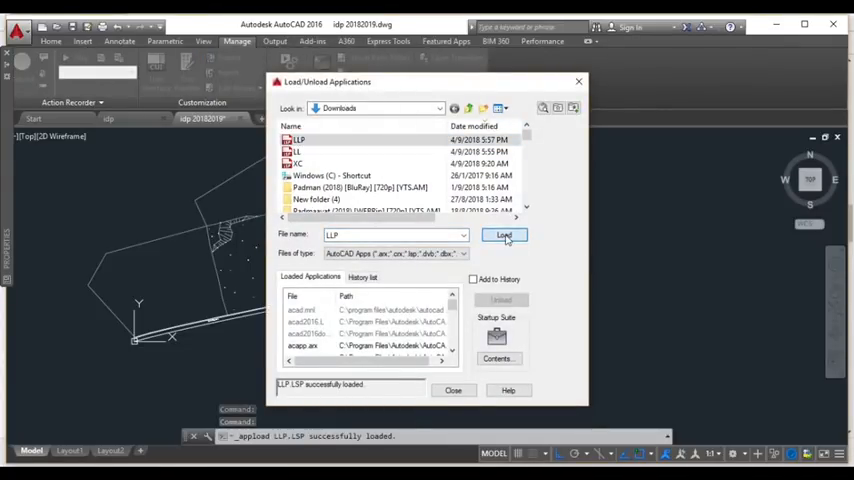
left_click(453, 390)
type("LLP")
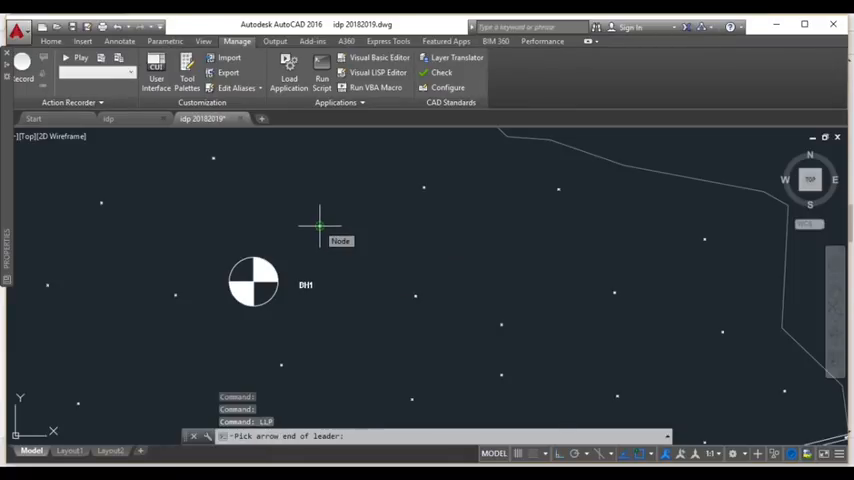
mouse_move(363, 205)
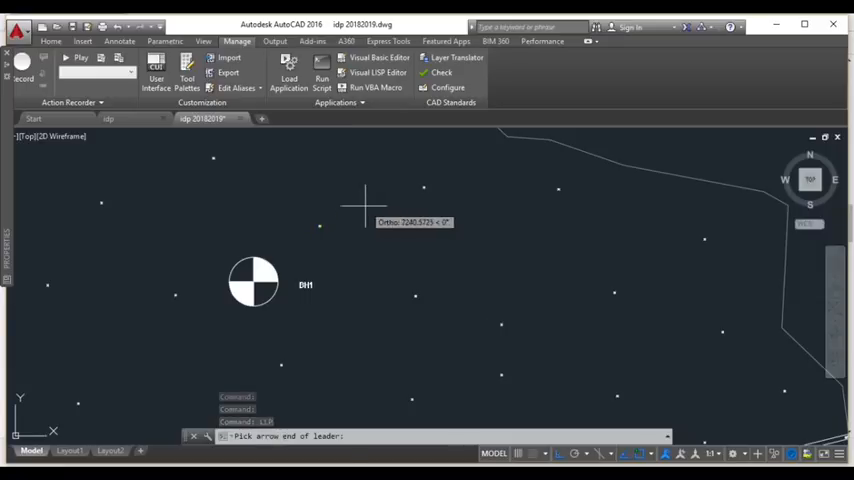
- Label the survey point with a leader reading N 171378.9209, E 295227, ELEV= 47540
left_click(321, 227)
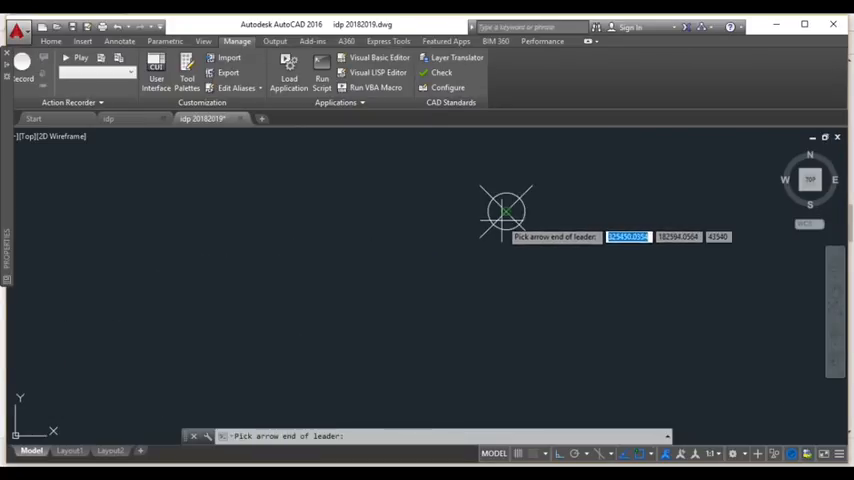
left_click(507, 210)
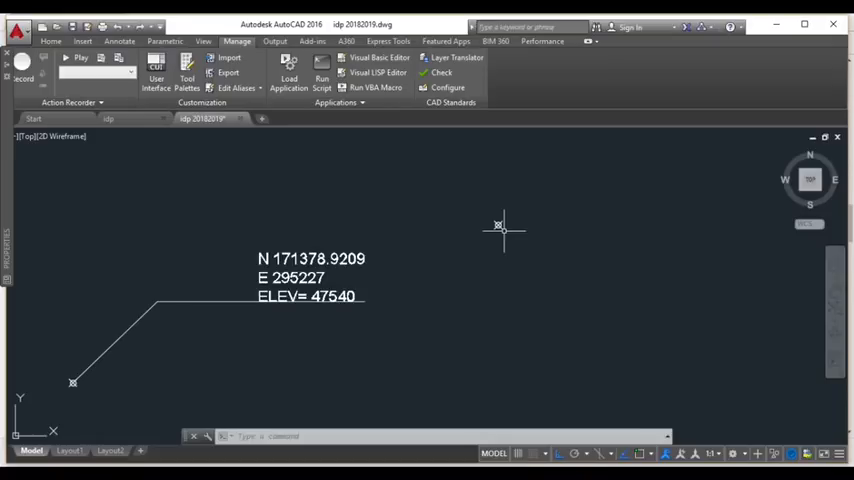
mouse_move(500, 225)
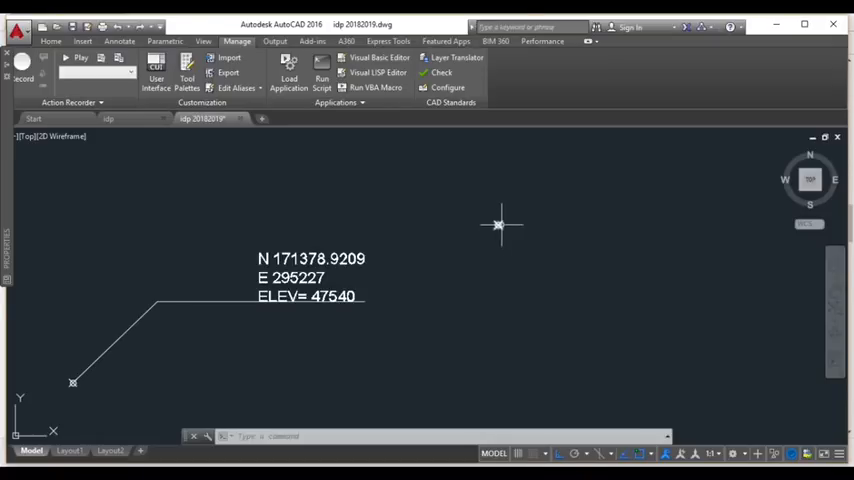
left_click(498, 224)
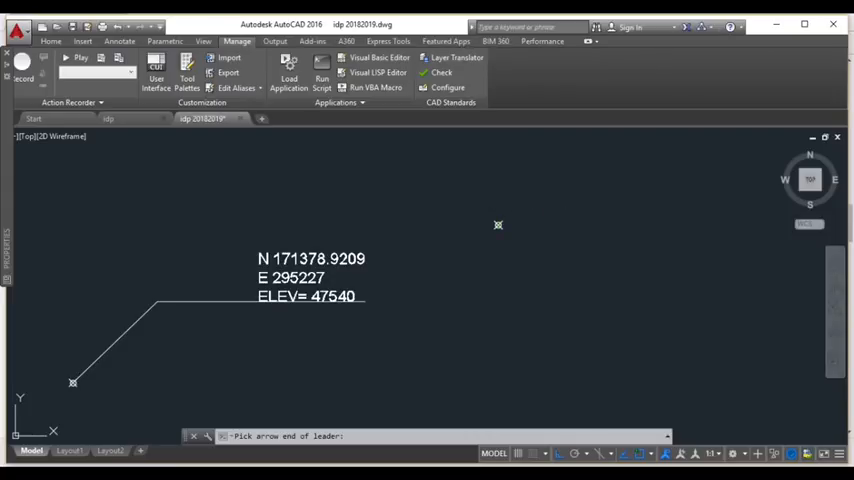
left_click(589, 203)
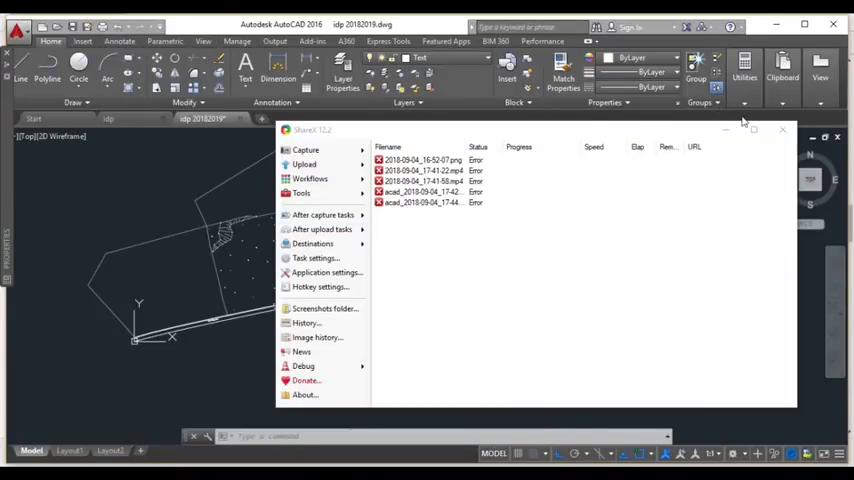
- Close ShareX and reload LLP.LSP via Load Application, then close the dialog
left_click(782, 130)
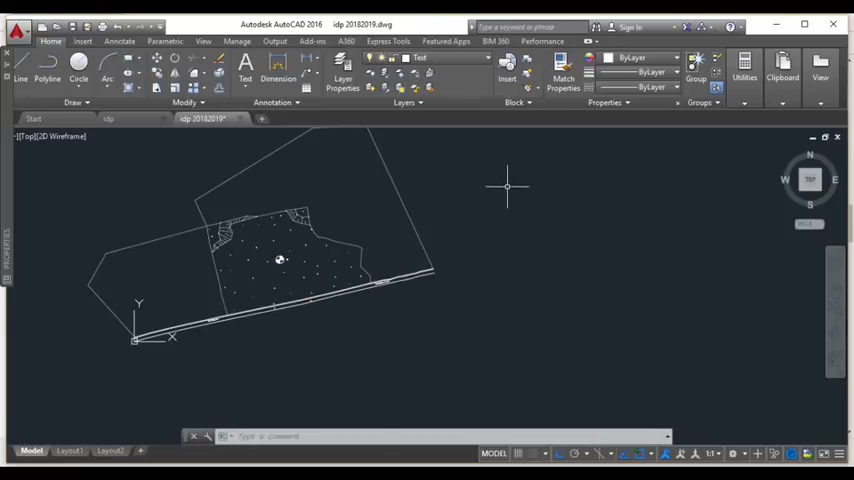
mouse_move(228, 232)
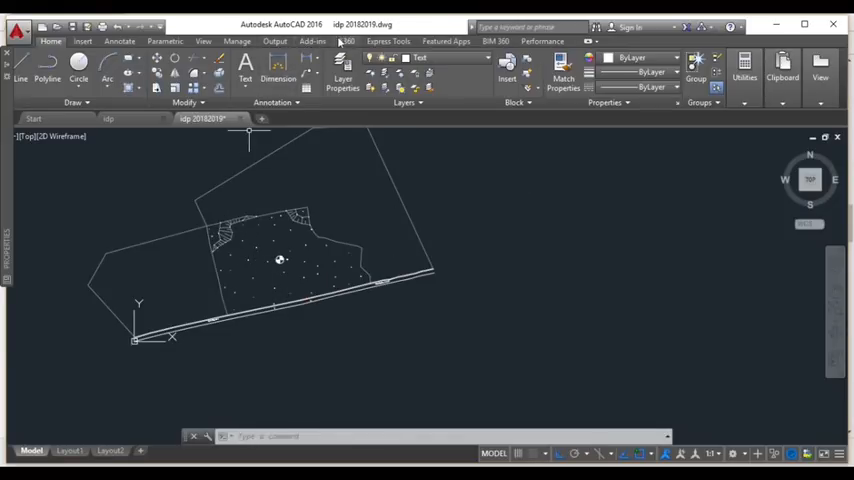
left_click(237, 41)
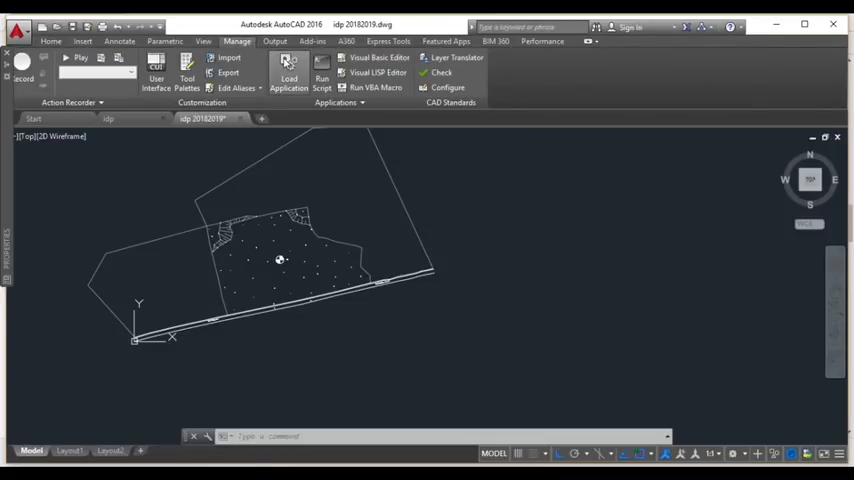
left_click(289, 72)
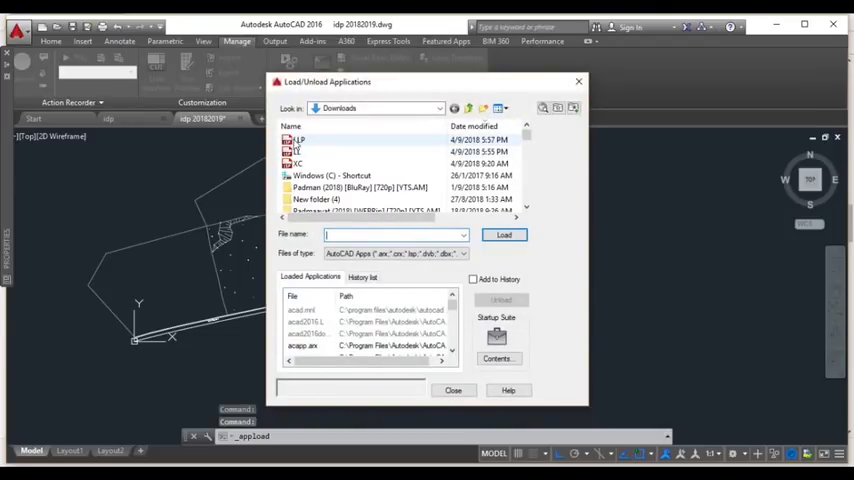
left_click(295, 140)
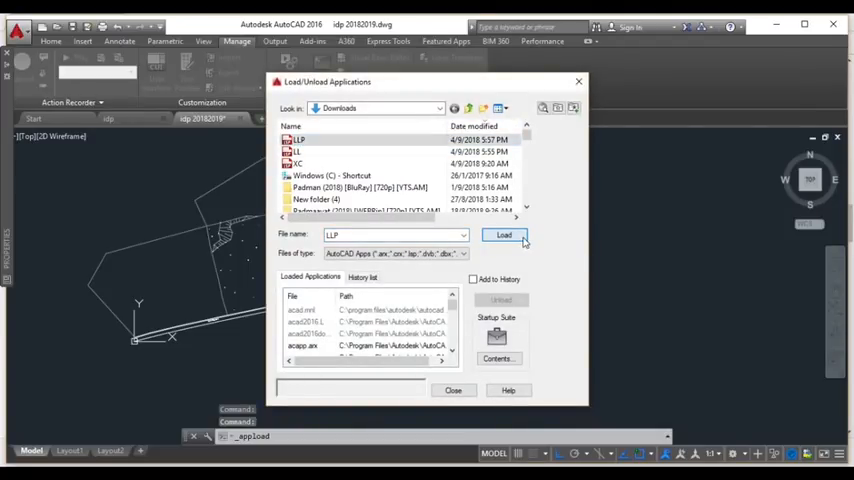
left_click(503, 235)
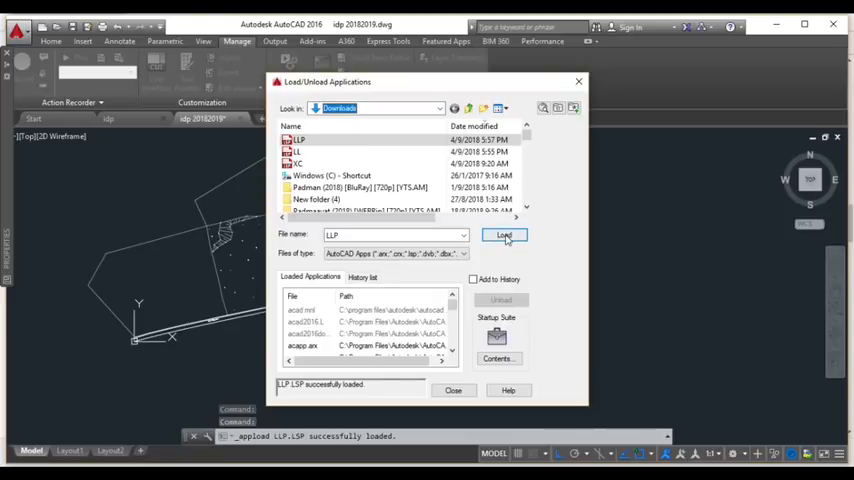
left_click(453, 390)
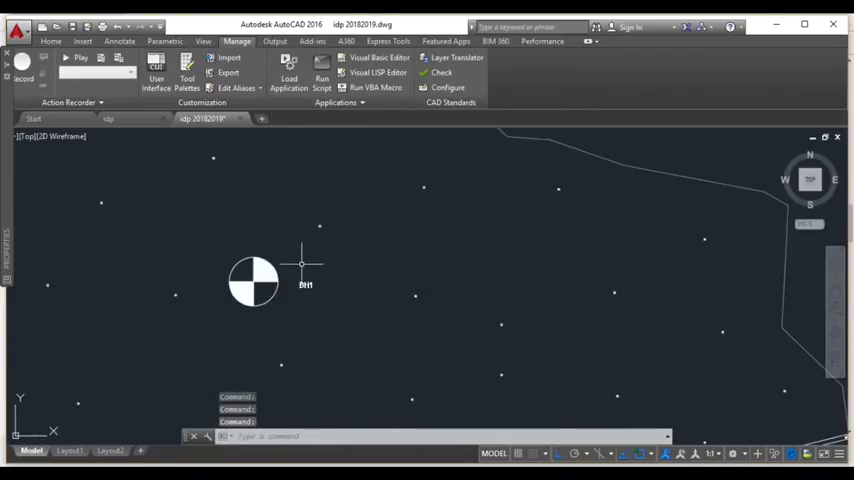
mouse_move(315, 238)
type("LLP")
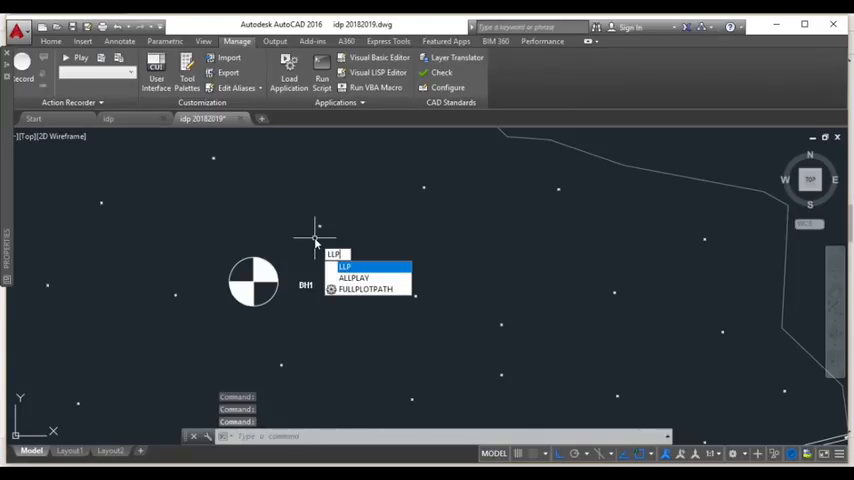
- Rerun LLP to label the point N 182594.0564, E 325450.0354, ELEV= 43540
key("Backspace")
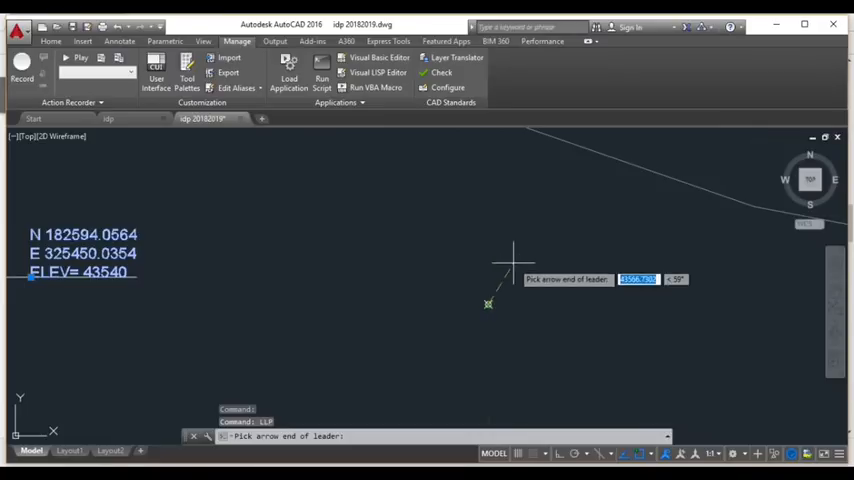
- Place another leader by picking its survey point arrow end and landing position
left_click(585, 261)
type("4143")
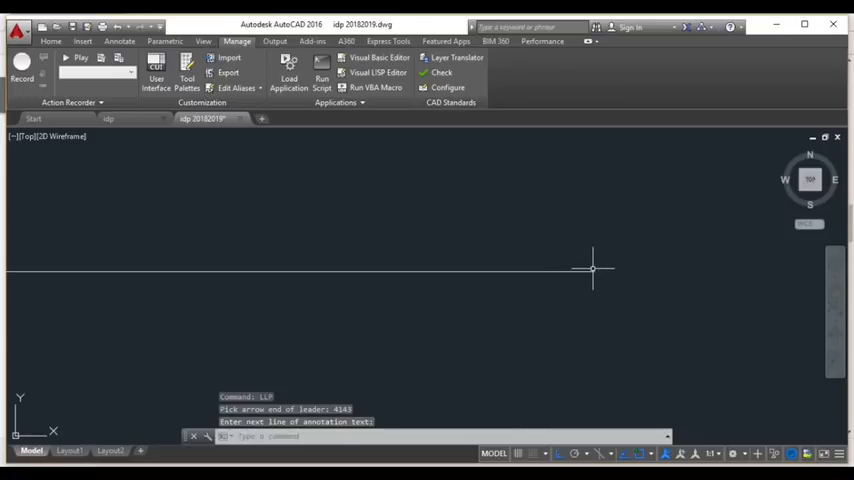
left_click(592, 269)
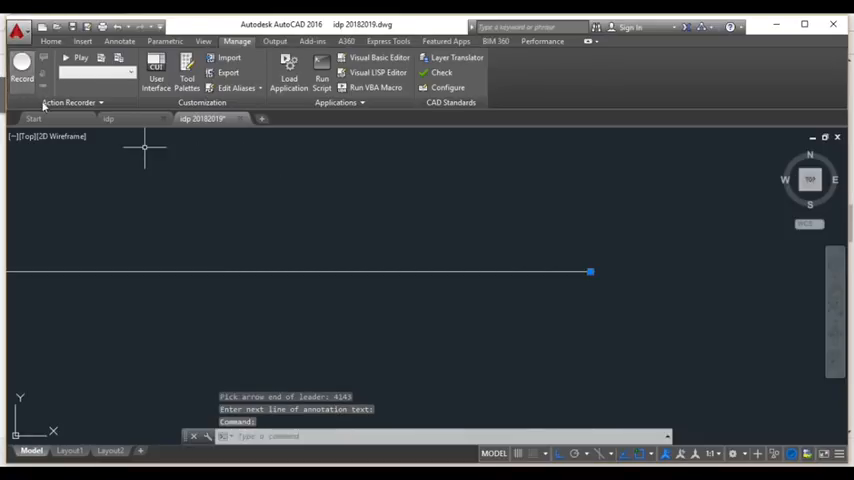
mouse_move(590, 273)
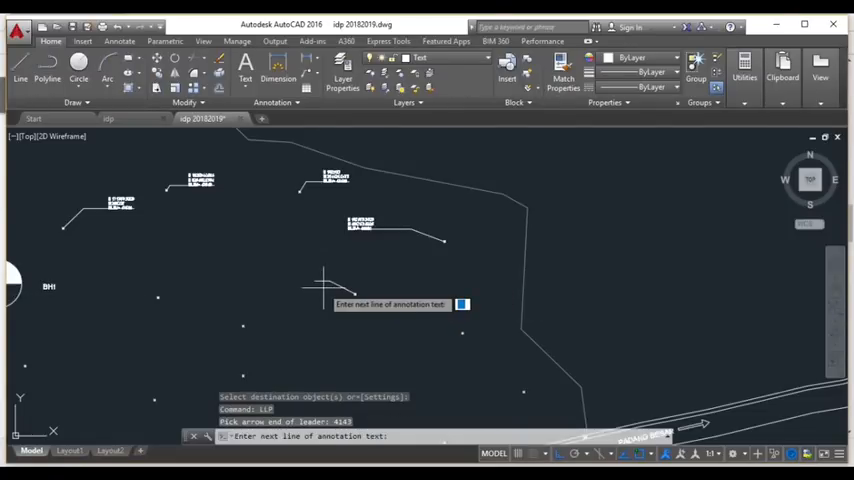
- End the current leader text and pick the next survey point to label
key("Return")
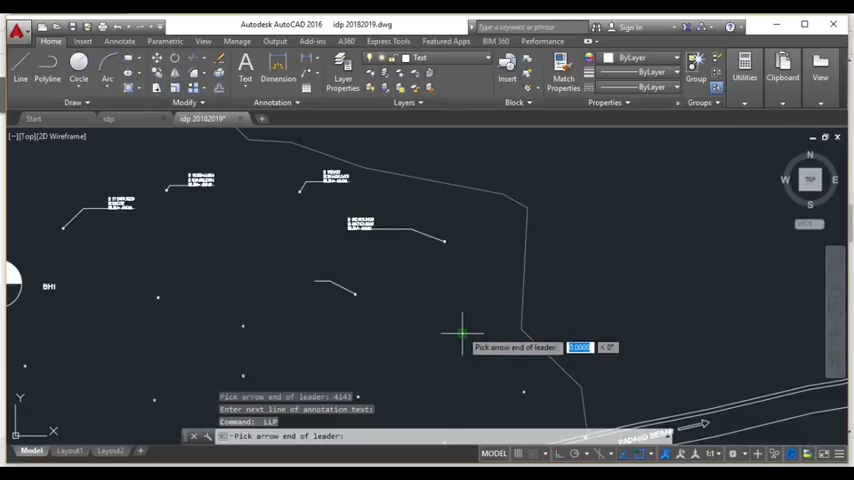
left_click(460, 330)
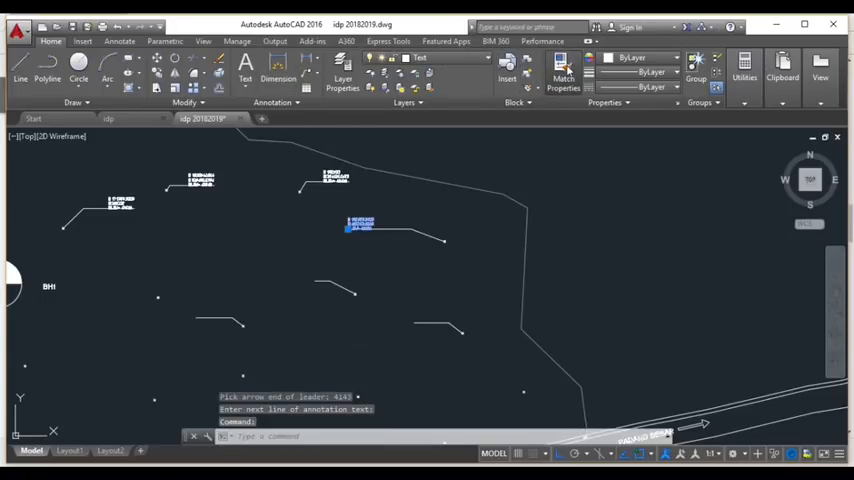
- Start Match Properties using an existing coordinate label as the source
left_click(563, 70)
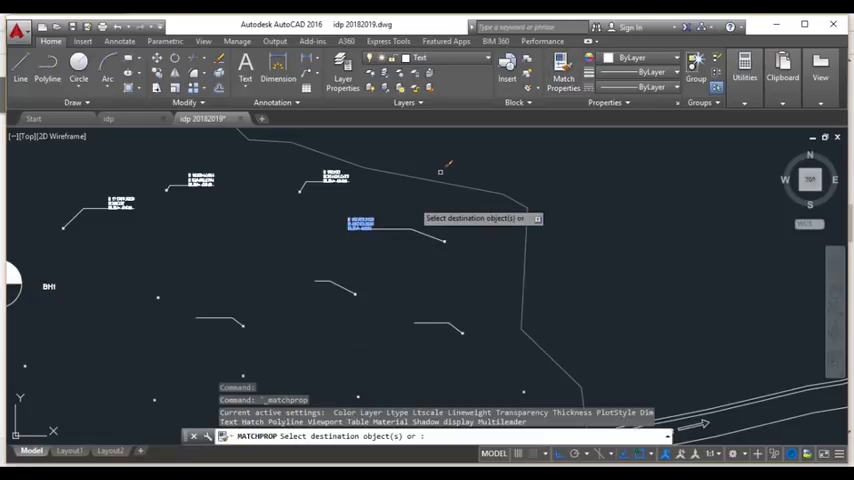
mouse_move(432, 345)
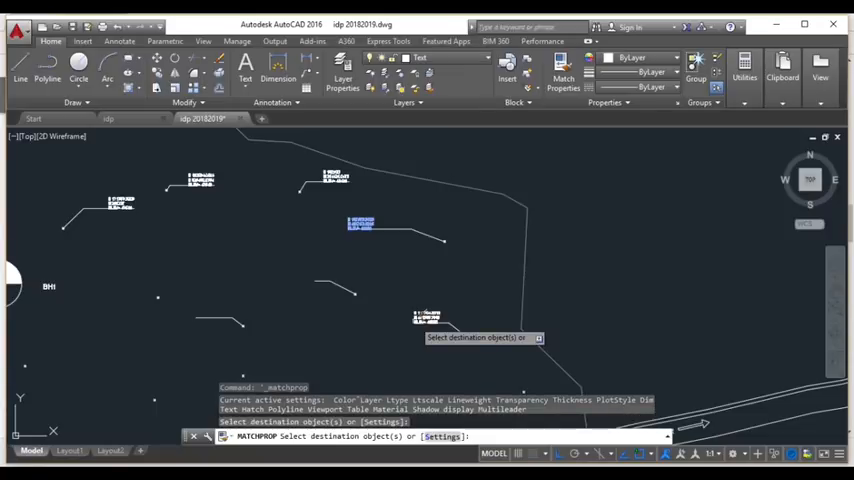
mouse_move(325, 278)
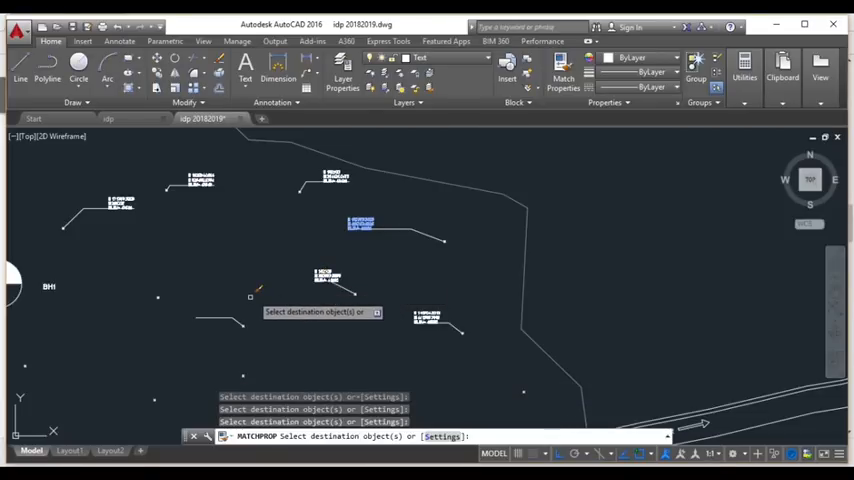
mouse_move(200, 320)
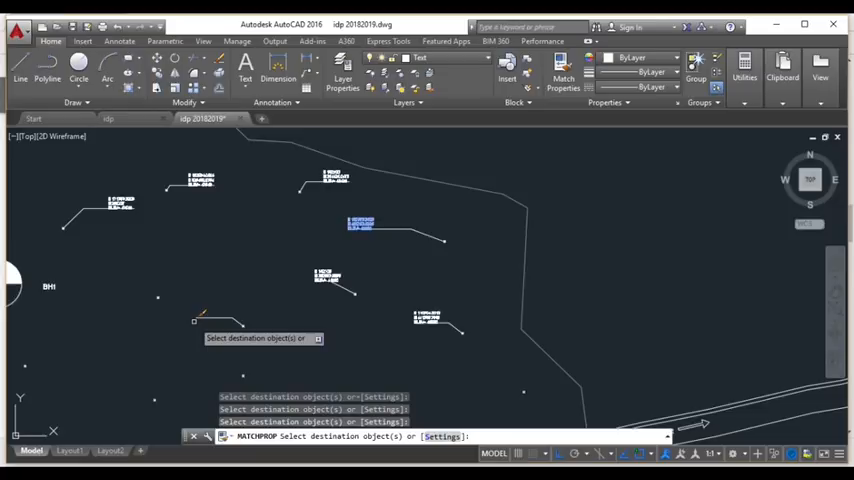